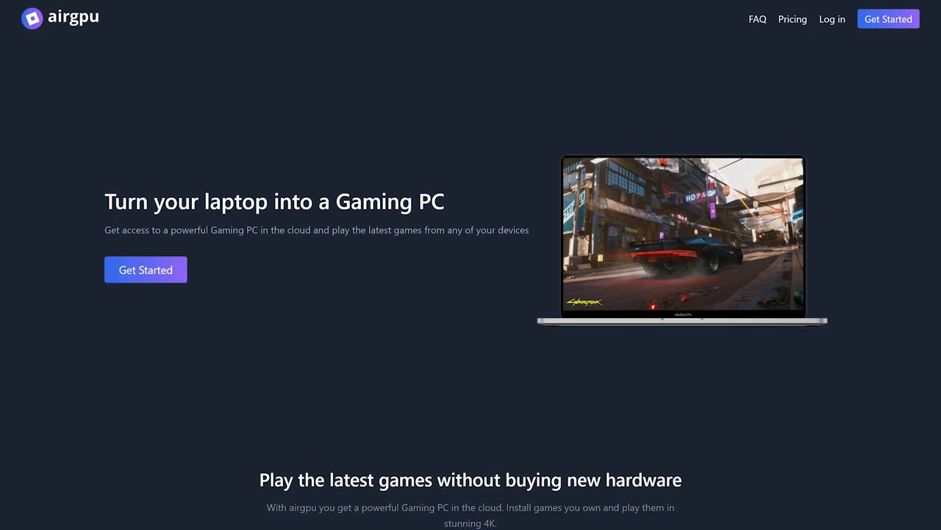
# Begin a new machine setup, choosing the V520-S in US East (Ohio).
pyautogui.scroll(-3)
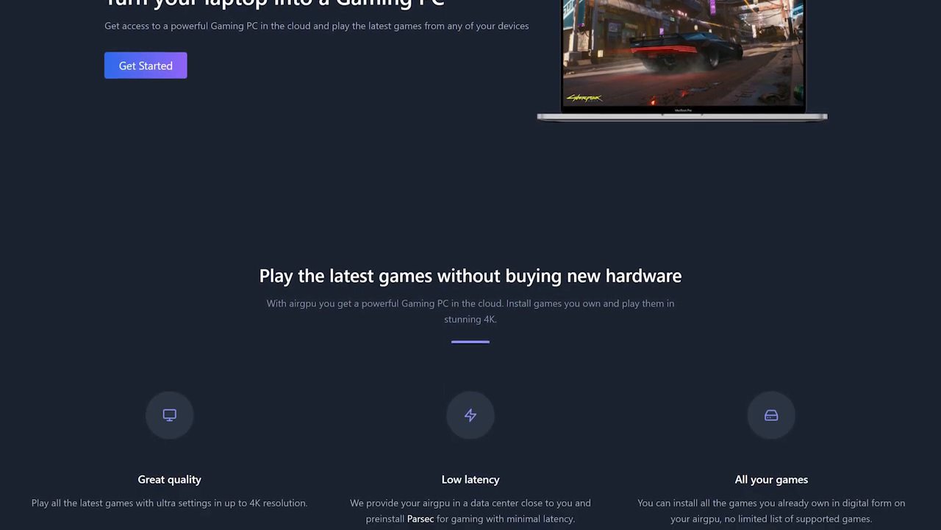
pyautogui.scroll(-3)
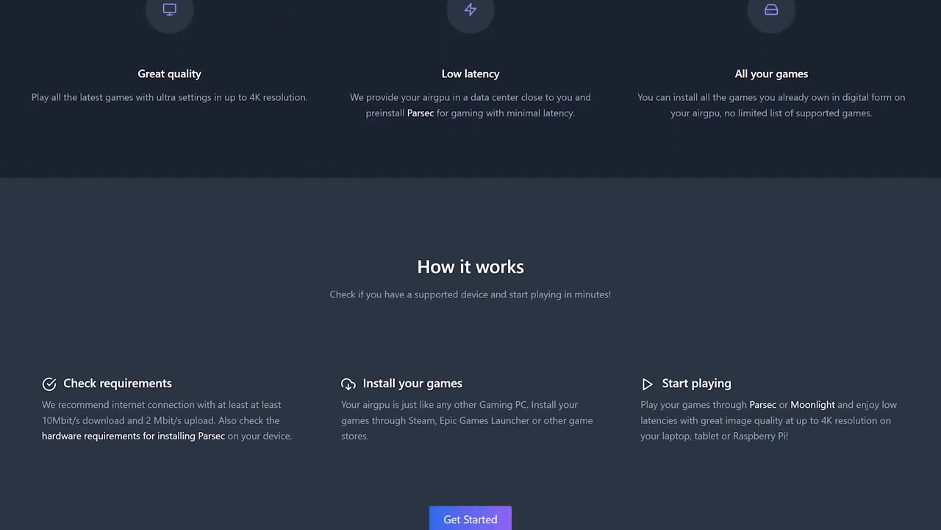
pyautogui.scroll(-3)
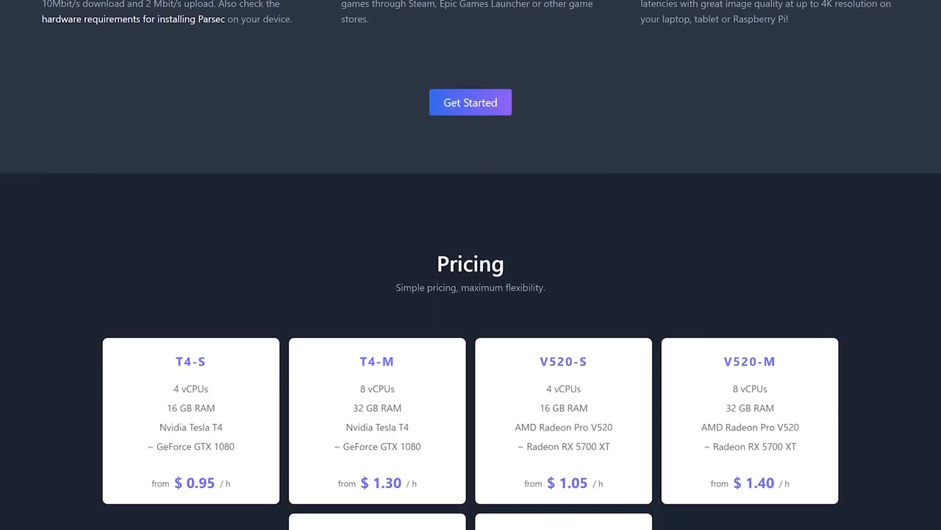
pyautogui.scroll(-3)
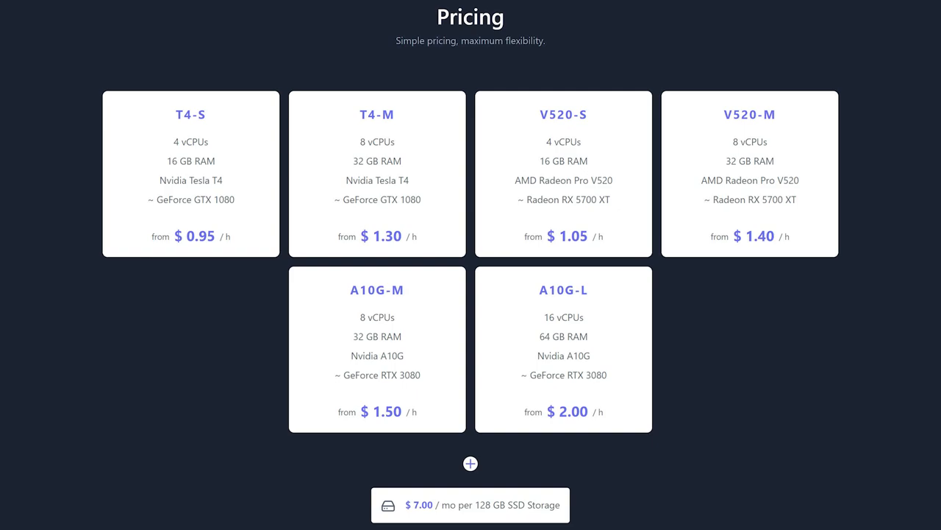
pyautogui.scroll(-3)
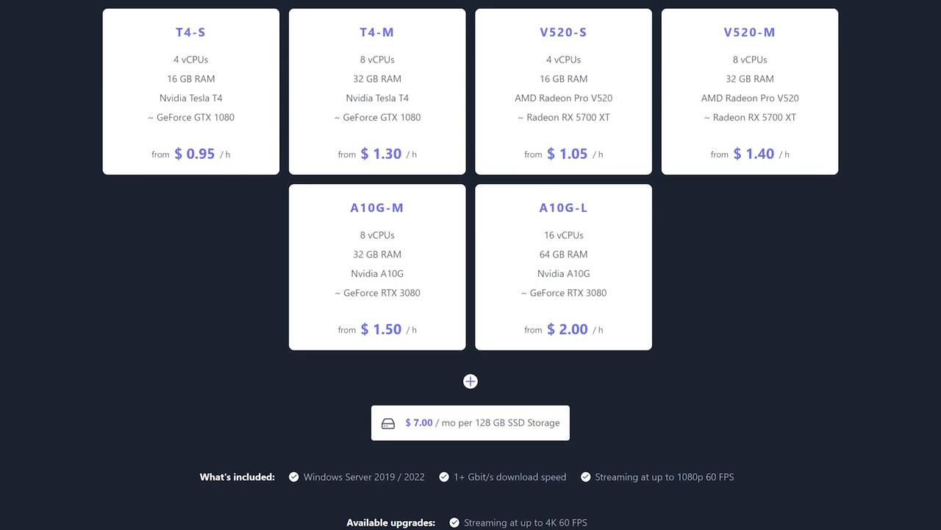
pyautogui.scroll(-3)
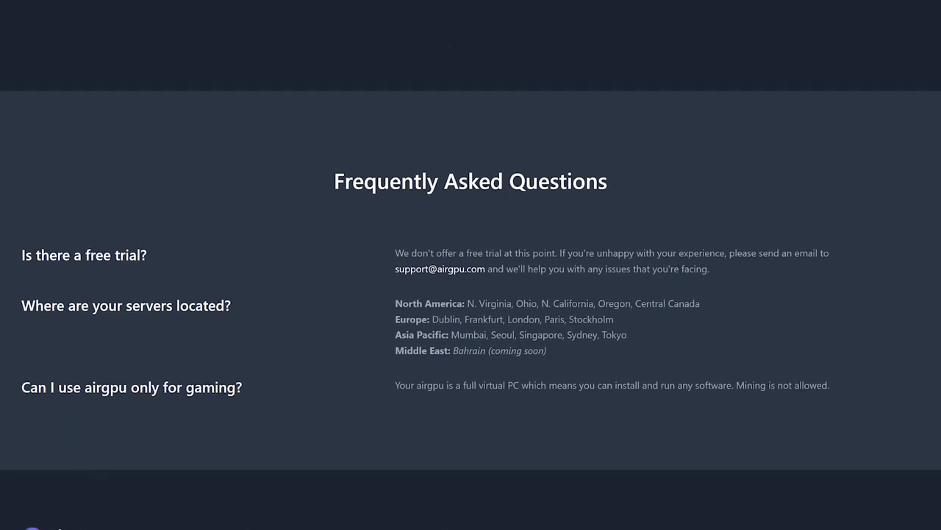
pyautogui.scroll(-3)
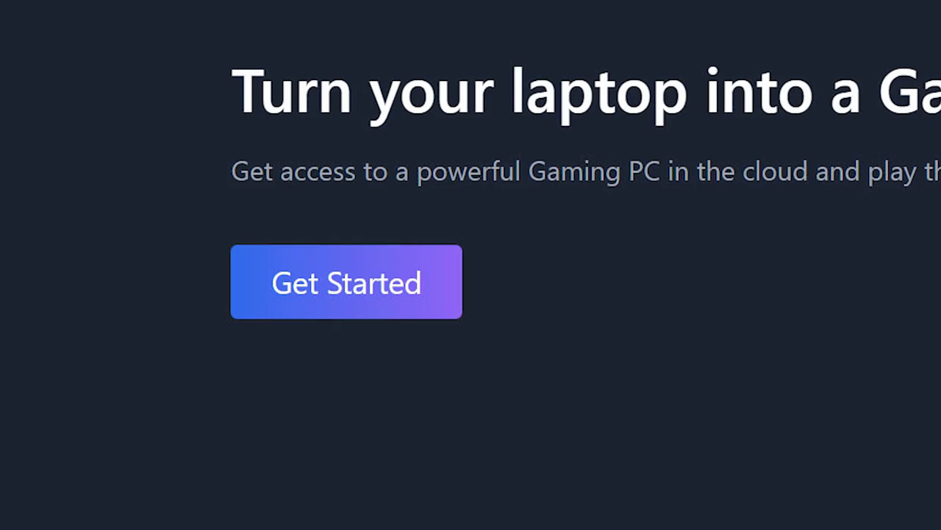
pyautogui.click(346, 281)
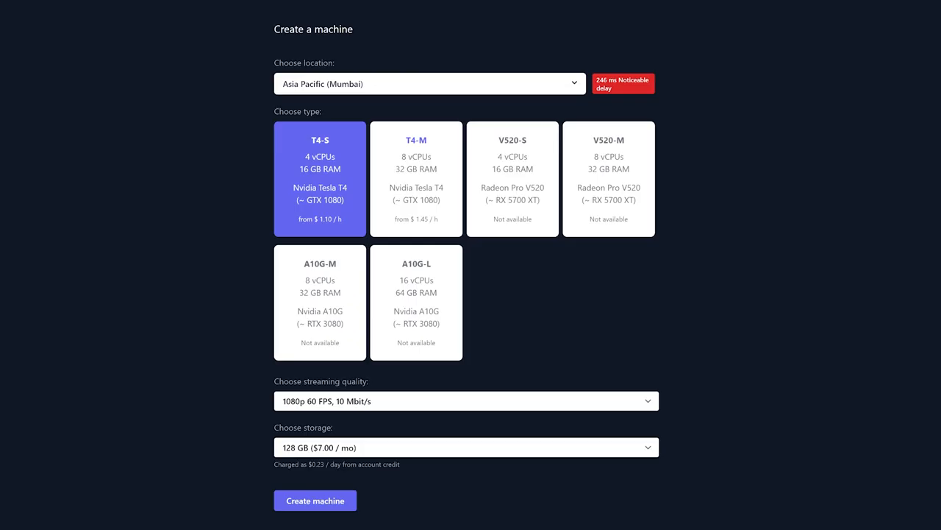
pyautogui.click(426, 83)
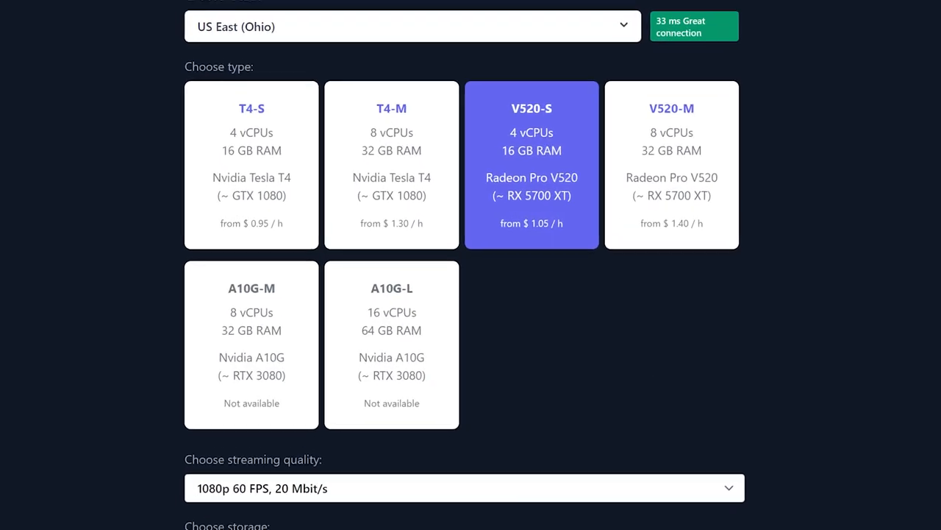
# Set storage to 512 GB and create the airgpu-1 machine.
pyautogui.scroll(-3)
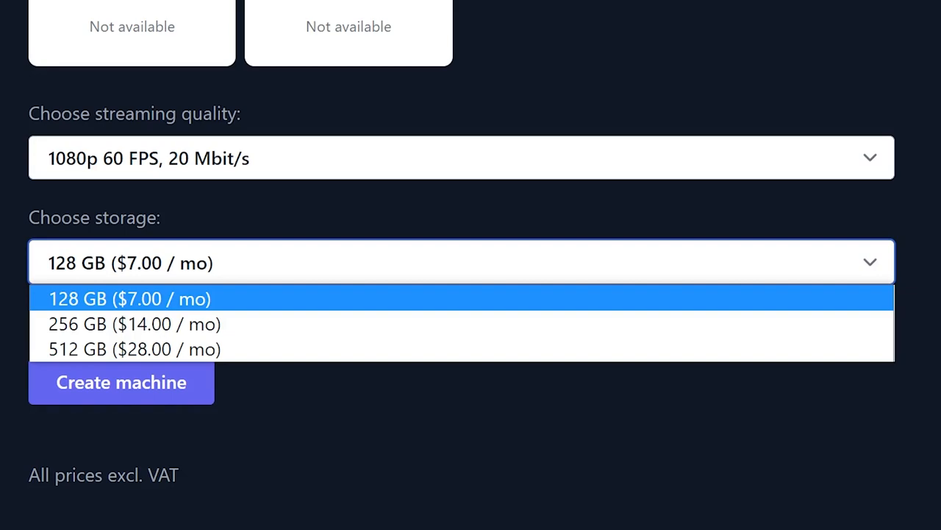
pyautogui.moveTo(134, 323)
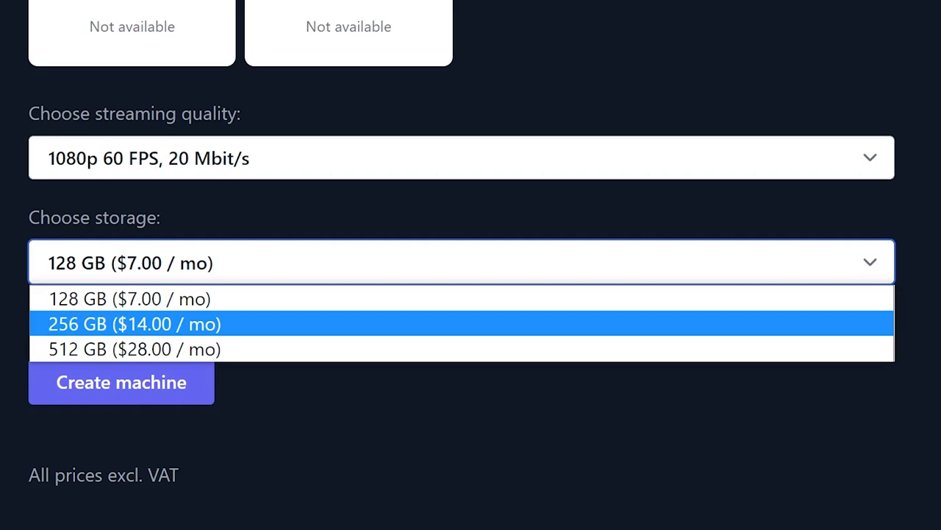
pyautogui.click(130, 348)
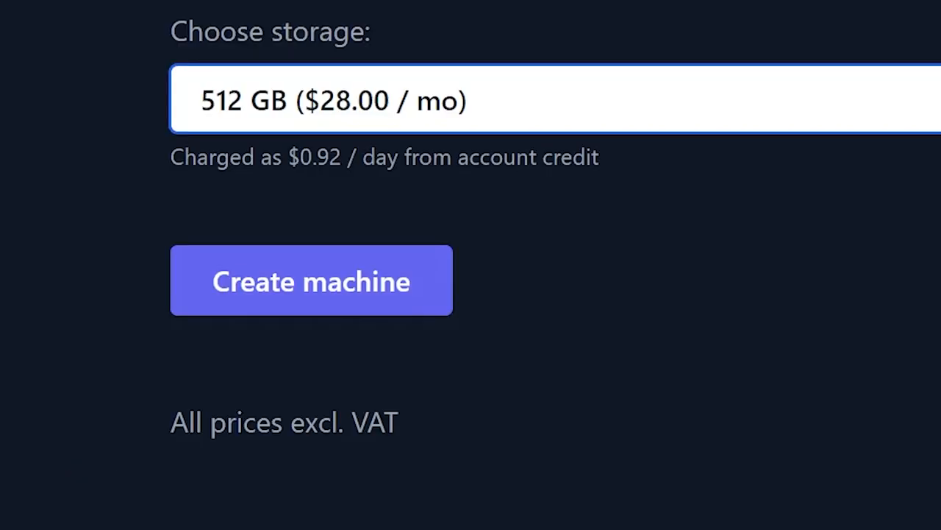
pyautogui.click(311, 279)
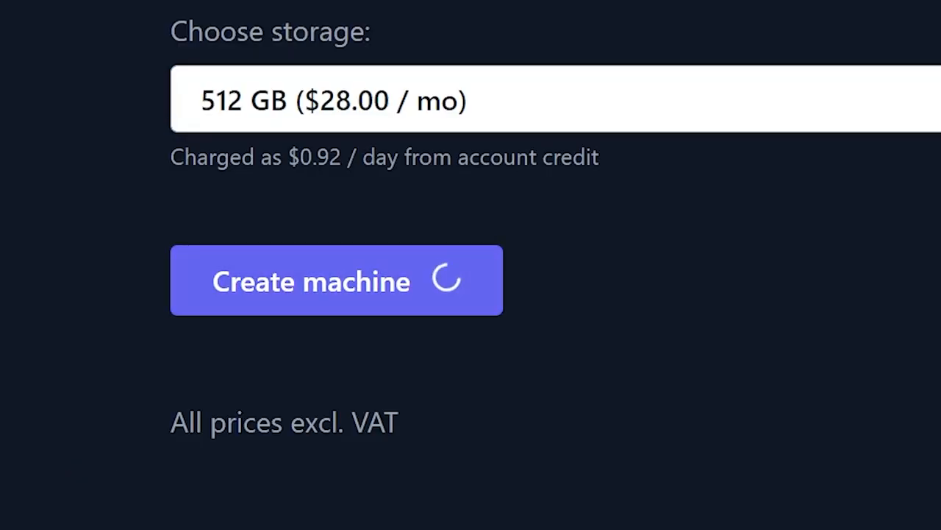
pyautogui.scroll(-3)
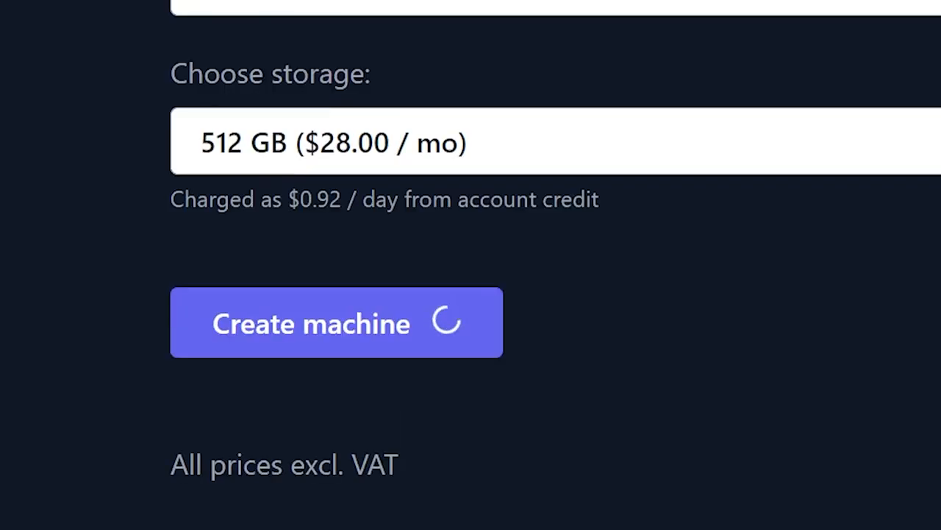
pyautogui.click(335, 322)
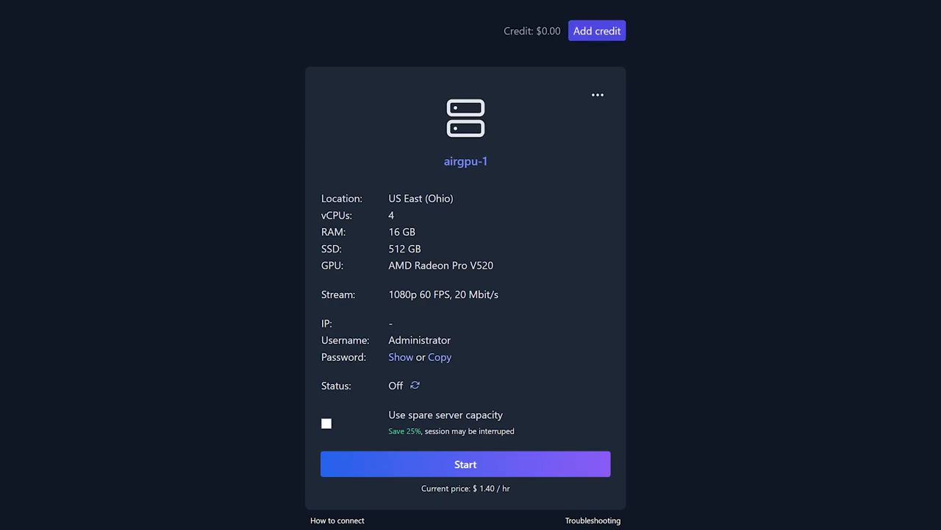
# Buy the $25 credit package, confirming the billing location and paying at checkout.
pyautogui.click(597, 30)
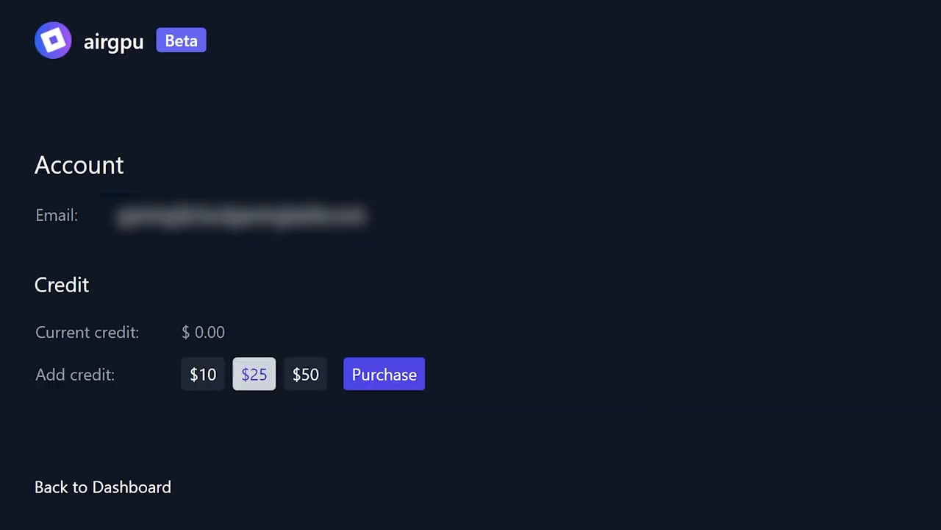
pyautogui.click(384, 374)
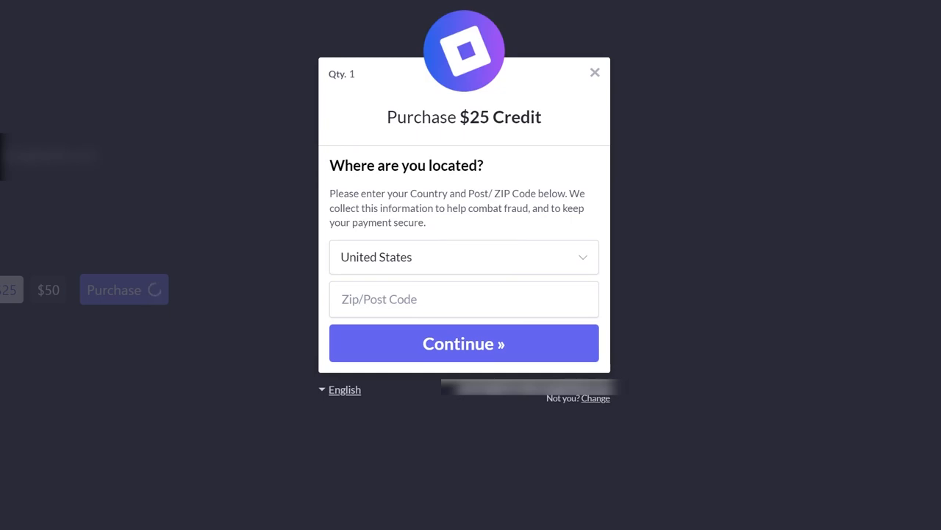
pyautogui.click(464, 342)
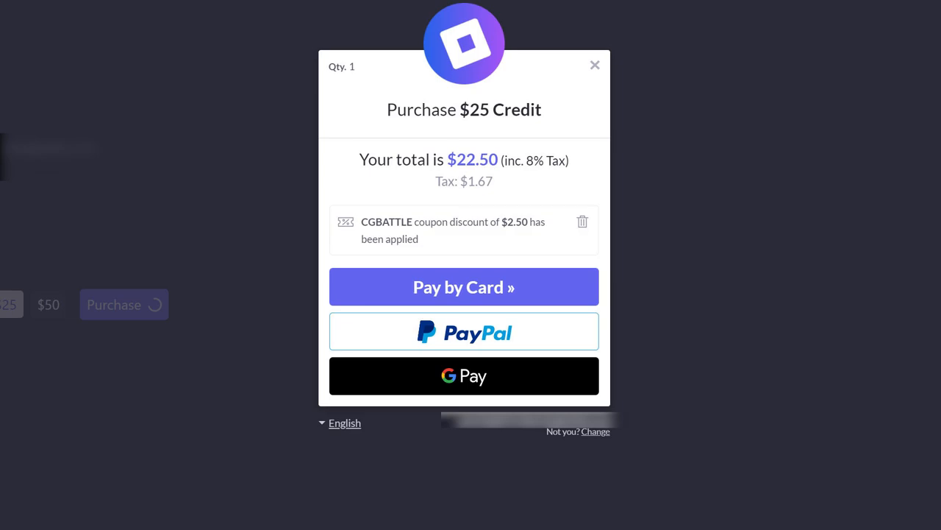
pyautogui.click(464, 331)
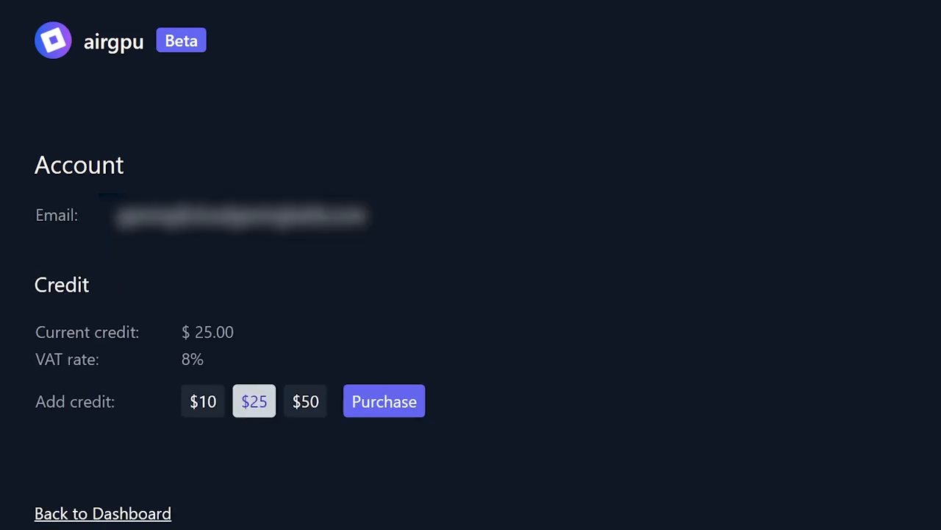
# From the dashboard, start airgpu-1 and bring up its connection guide.
pyautogui.click(104, 513)
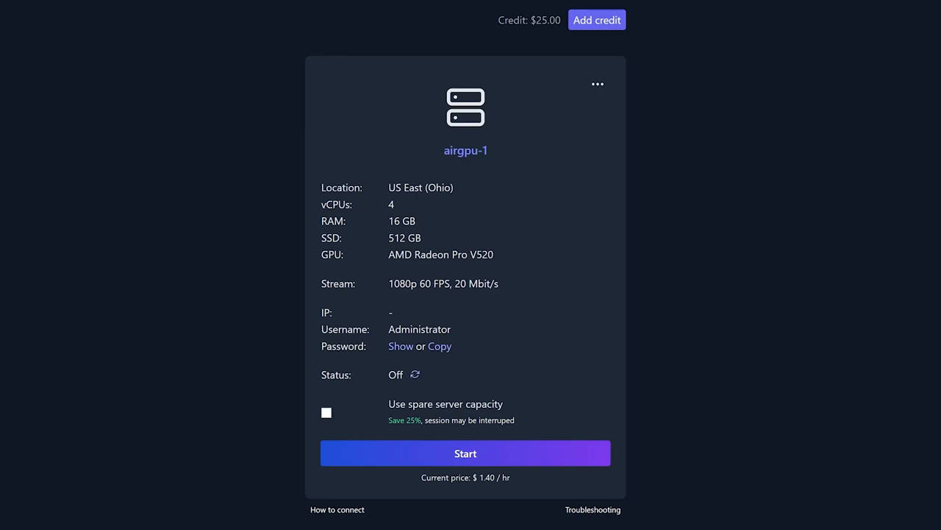
pyautogui.click(465, 453)
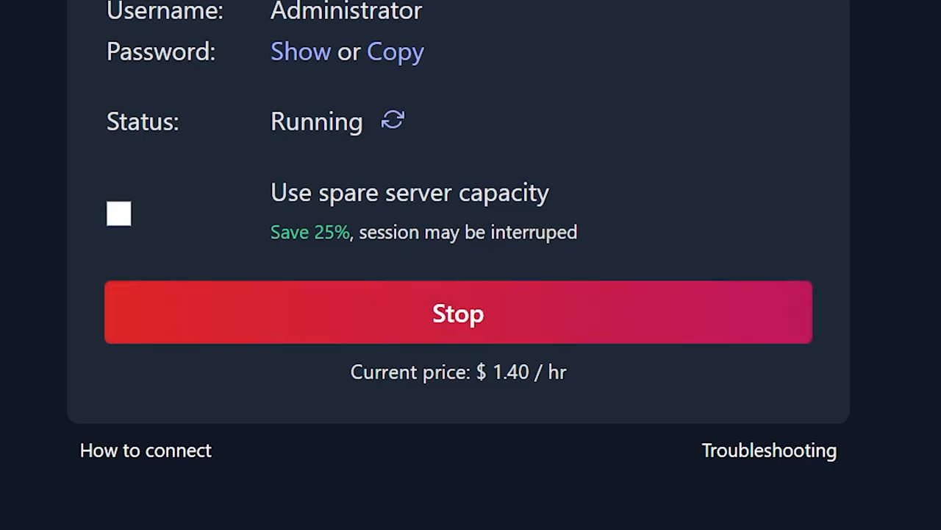
pyautogui.click(145, 450)
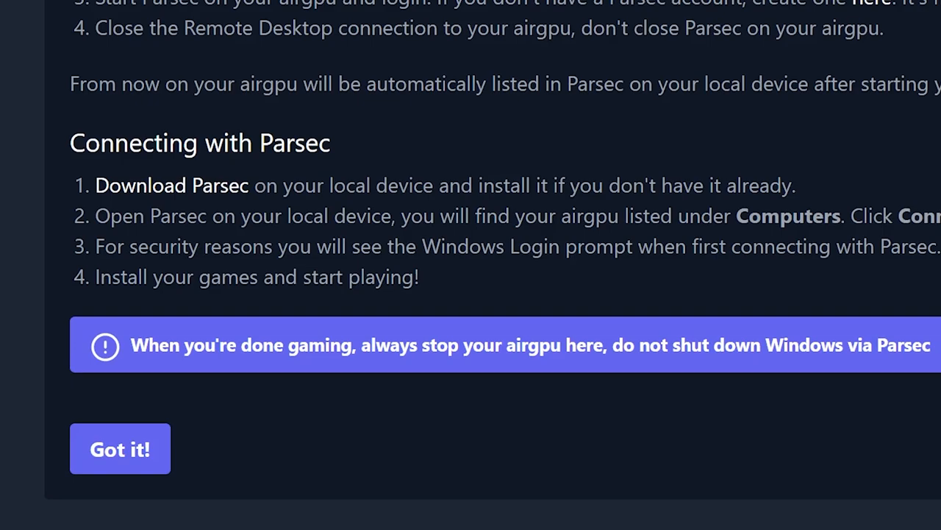
# Search Windows for 'remote' to find the Remote Desktop Connection app.
pyautogui.click(171, 184)
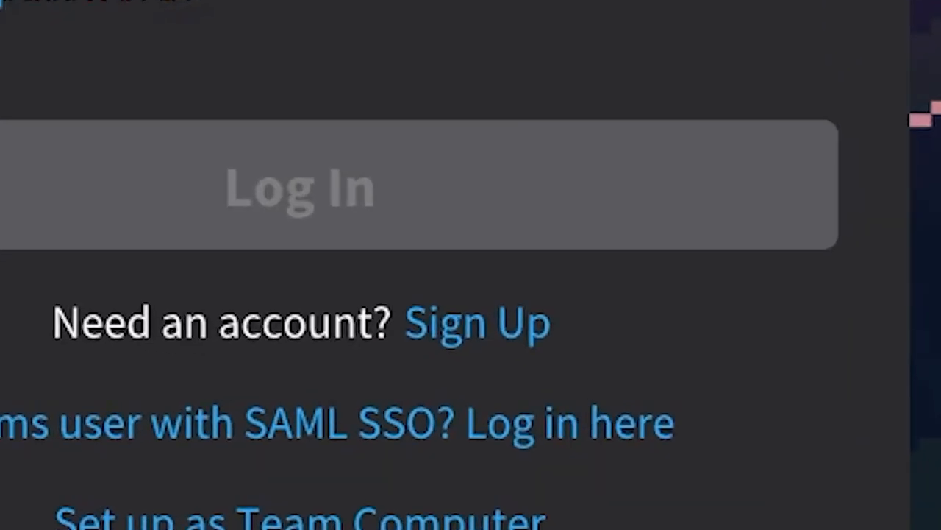
pyautogui.click(476, 323)
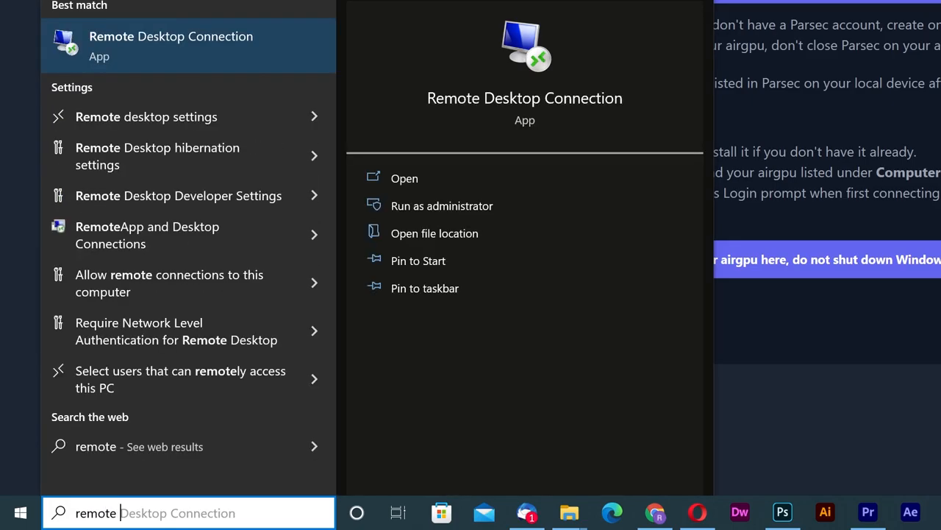
# Connect to the cloud PC and log in with a different account as Administrator.
pyautogui.click(403, 178)
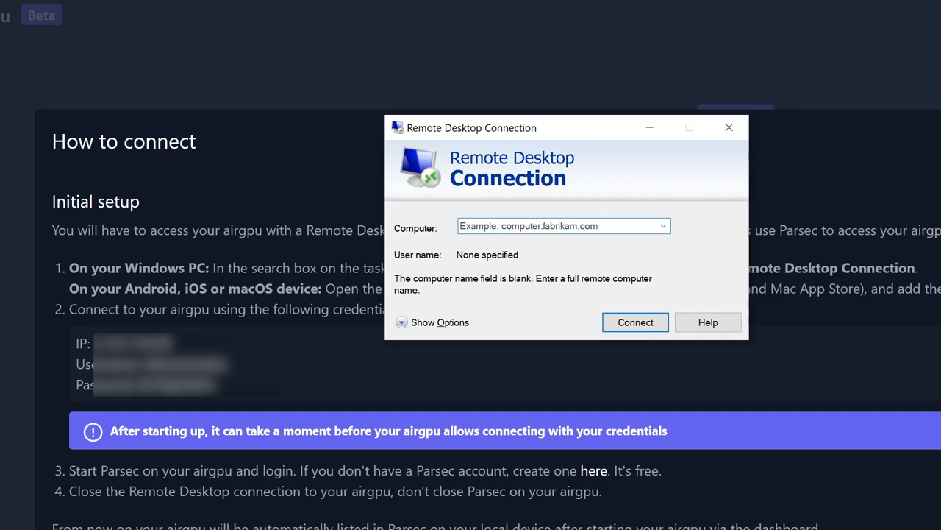
pyautogui.click(635, 321)
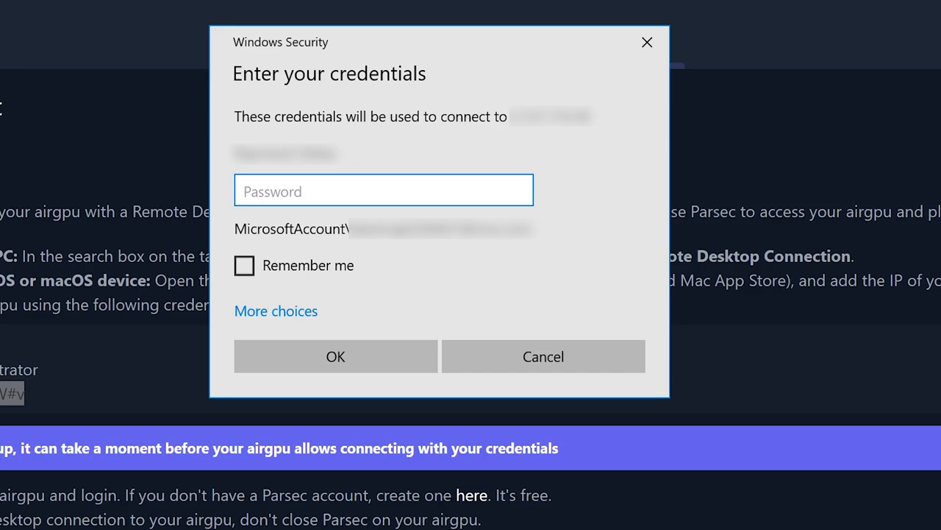
pyautogui.click(276, 311)
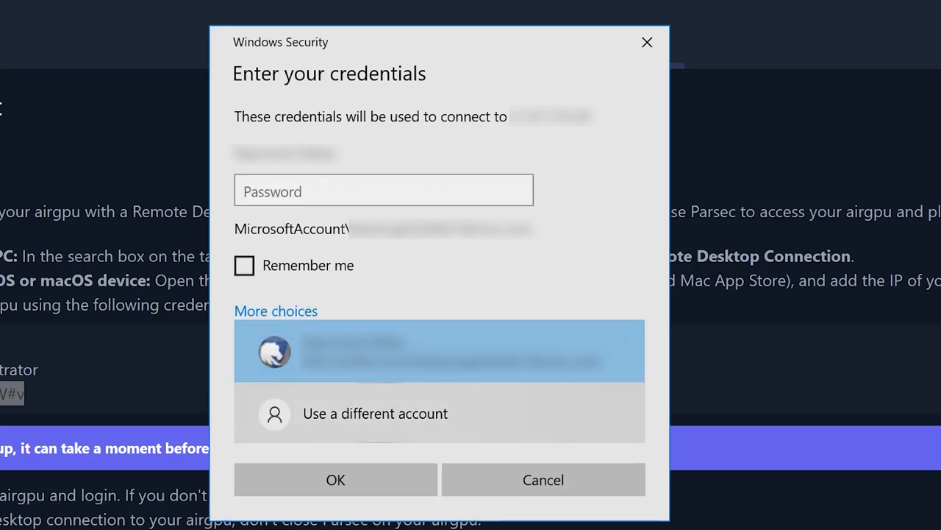
pyautogui.click(375, 413)
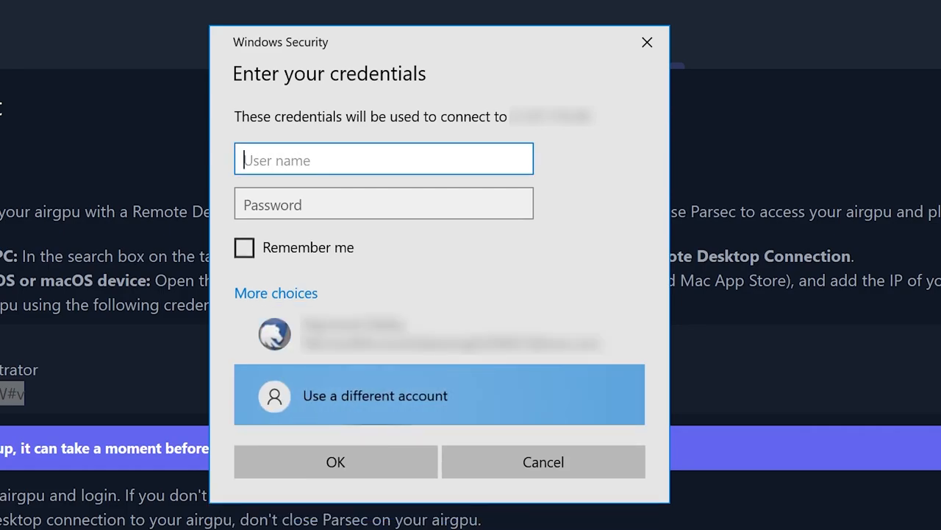
pyautogui.write('Administrator')
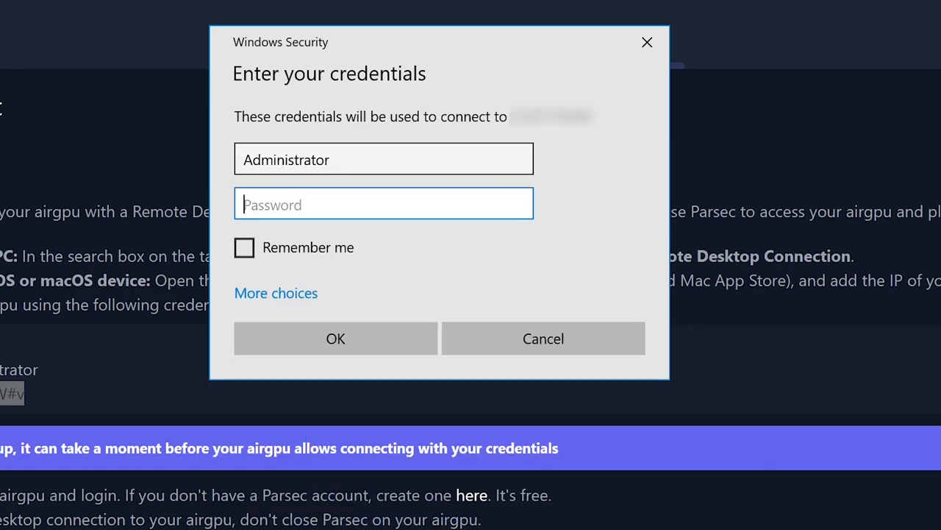
pyautogui.write('password')
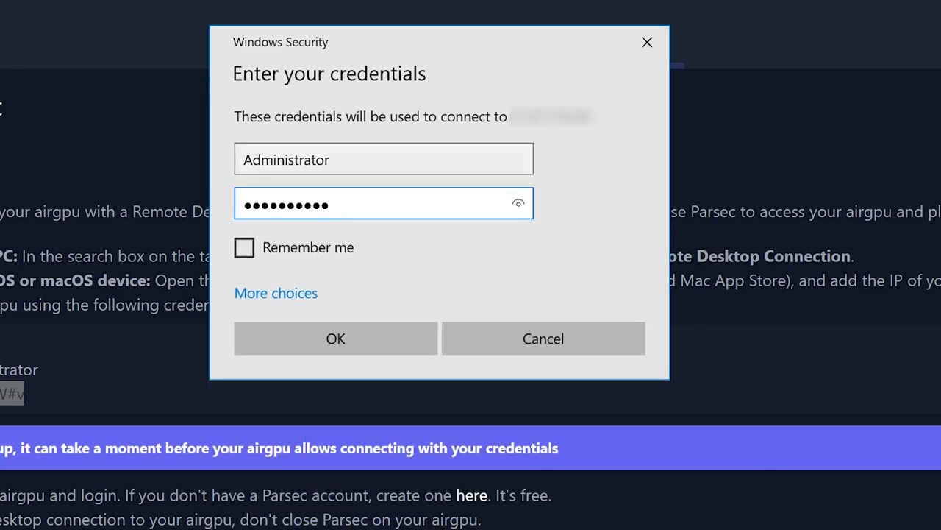
pyautogui.click(336, 339)
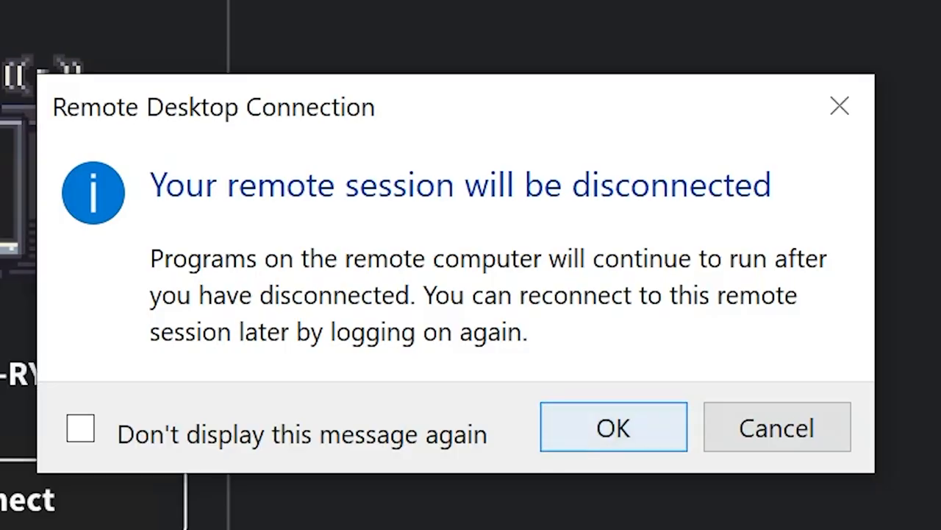
# Confirm the Remote Desktop disconnect, then browse Moonlight's GameStream PC setup guide.
pyautogui.click(613, 426)
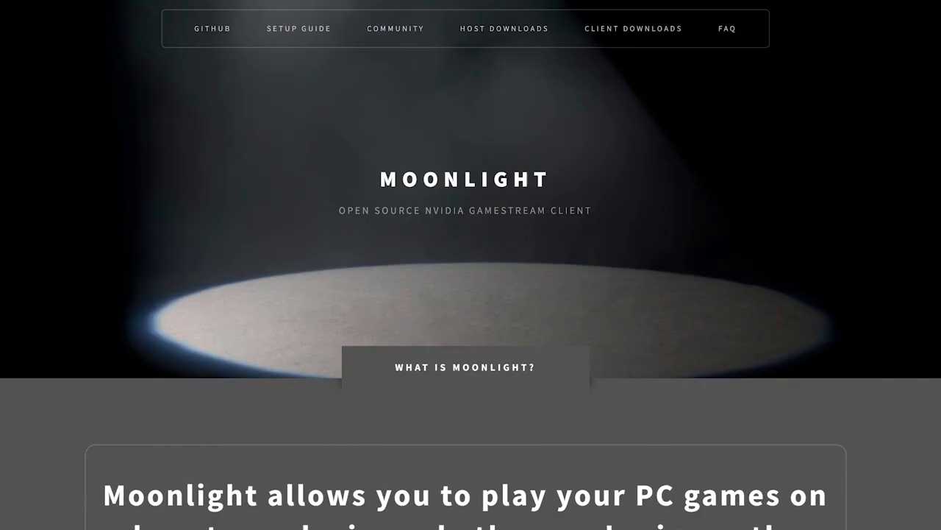
pyautogui.click(636, 29)
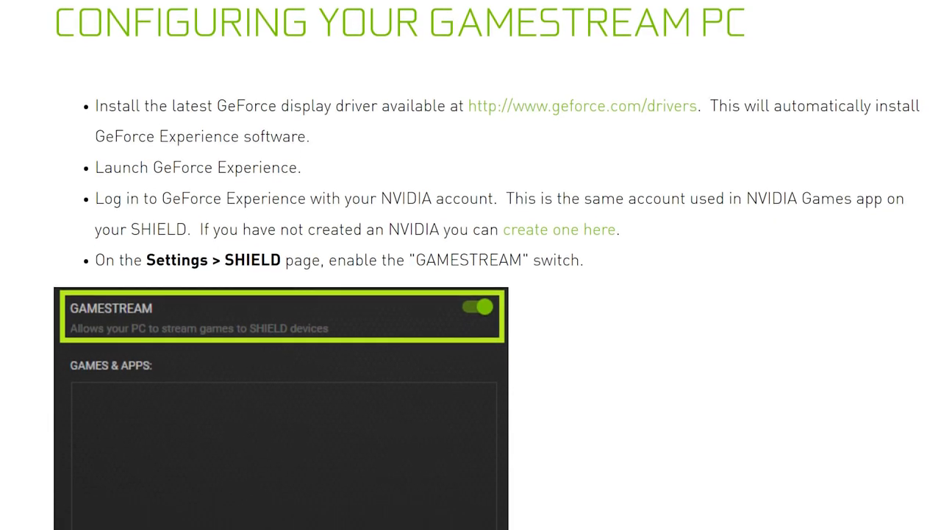
pyautogui.scroll(-3)
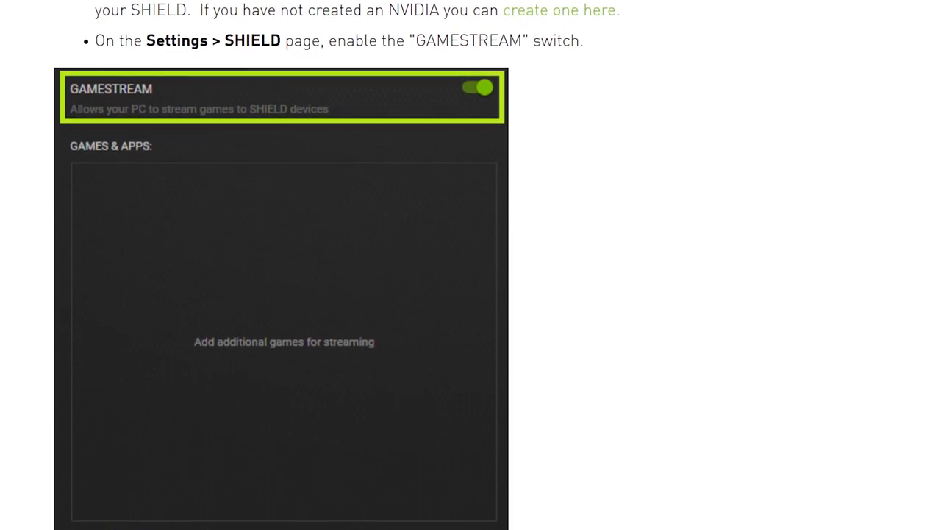
pyautogui.scroll(-3)
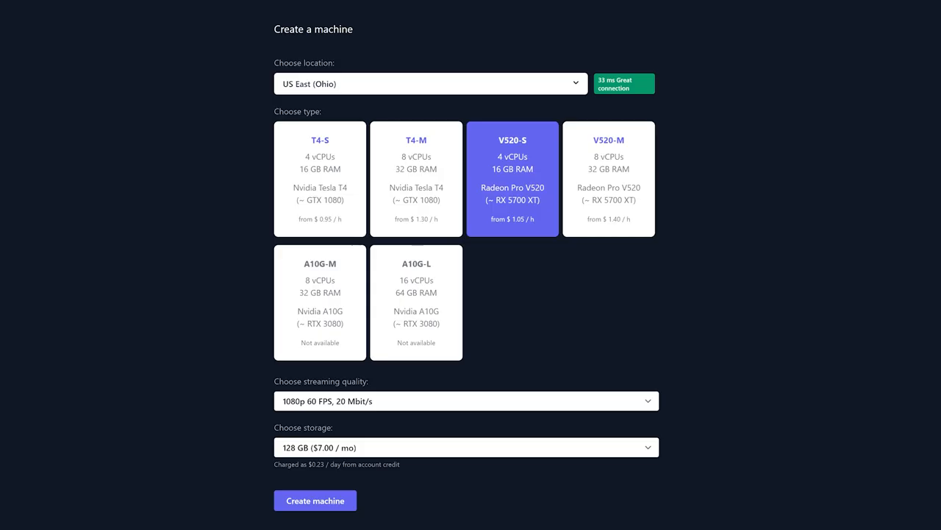
# Scroll within the live Parsec session on the cloud PC.
pyautogui.scroll(-3)
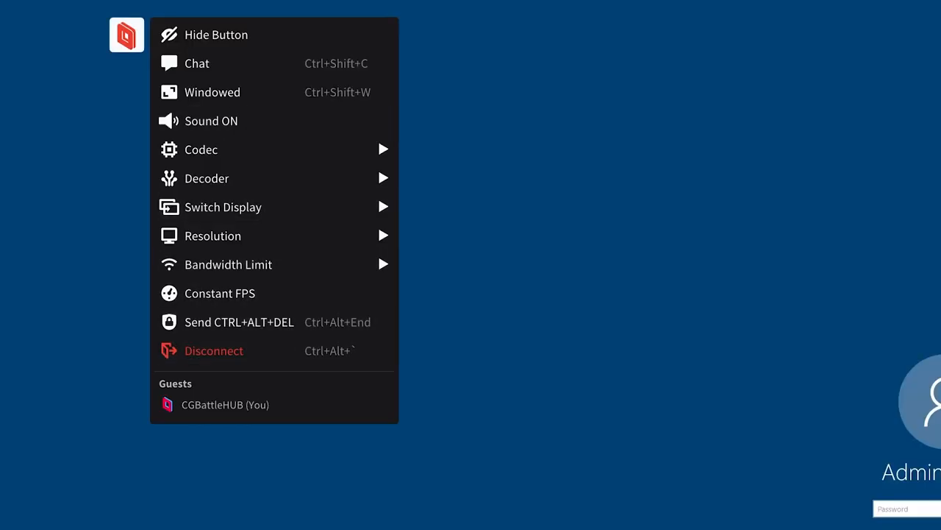
pyautogui.moveTo(202, 149)
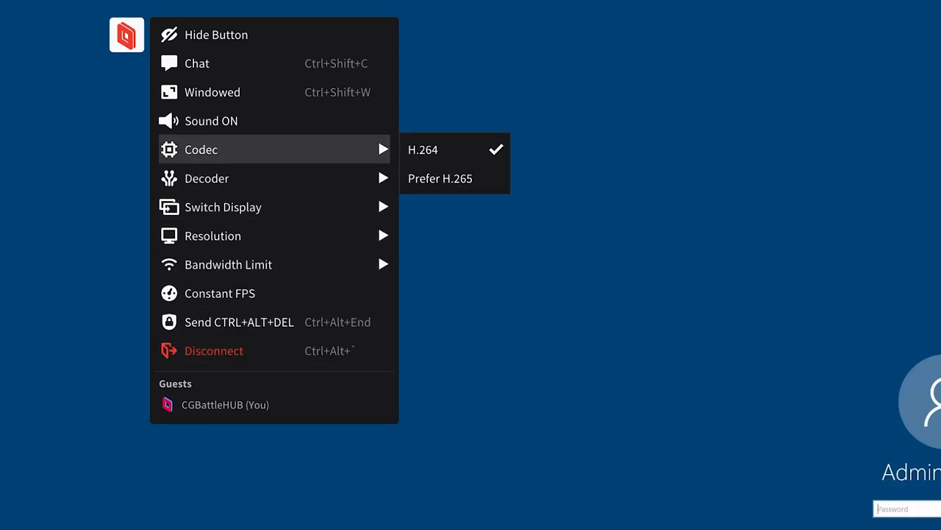
pyautogui.moveTo(211, 120)
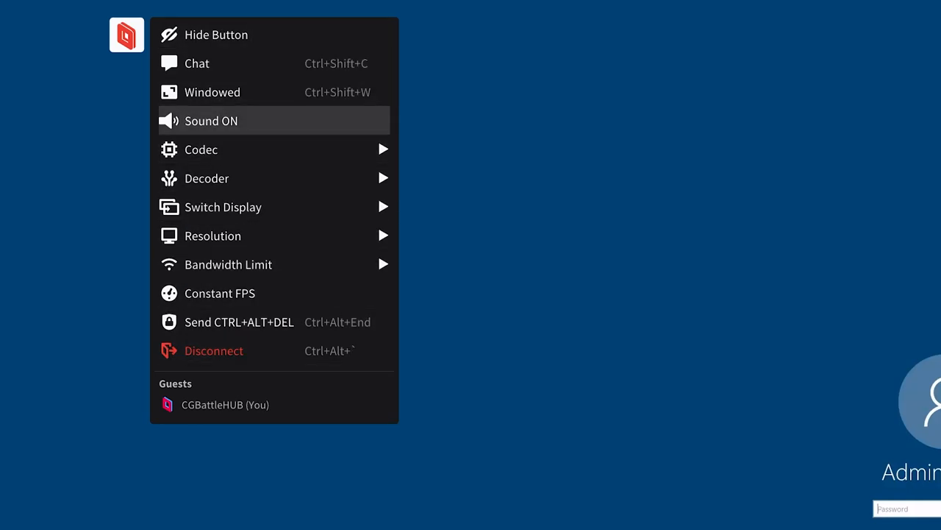
pyautogui.moveTo(223, 207)
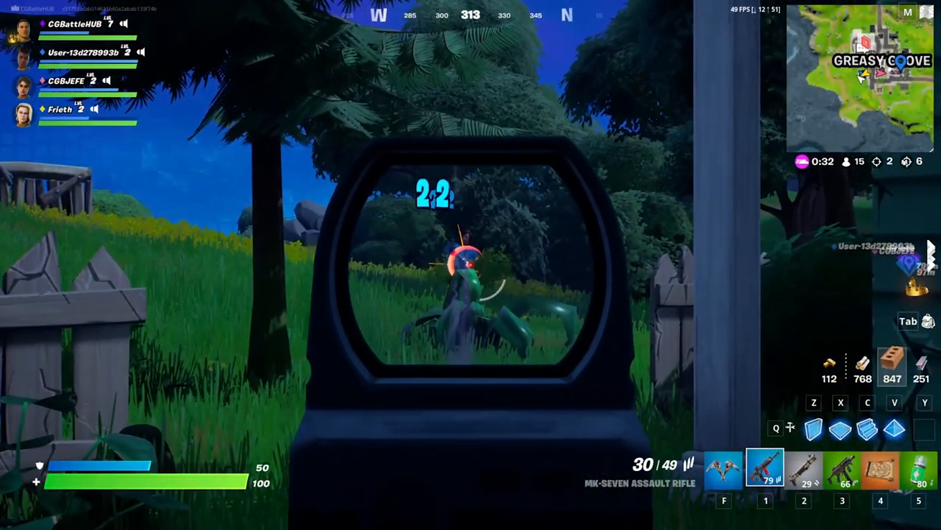
# Stop airgpu-1 and submit a five-star rating in Beta Feedback.
pyautogui.click(471, 265)
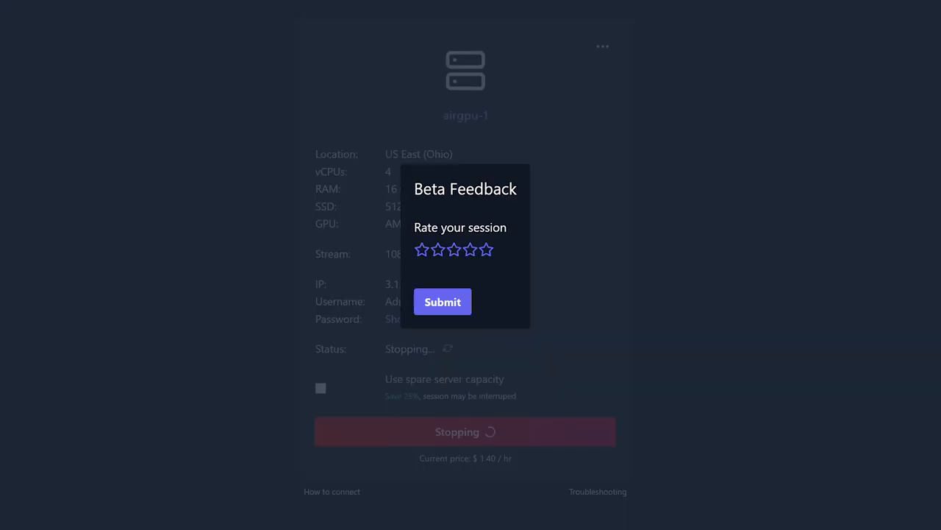
pyautogui.click(485, 250)
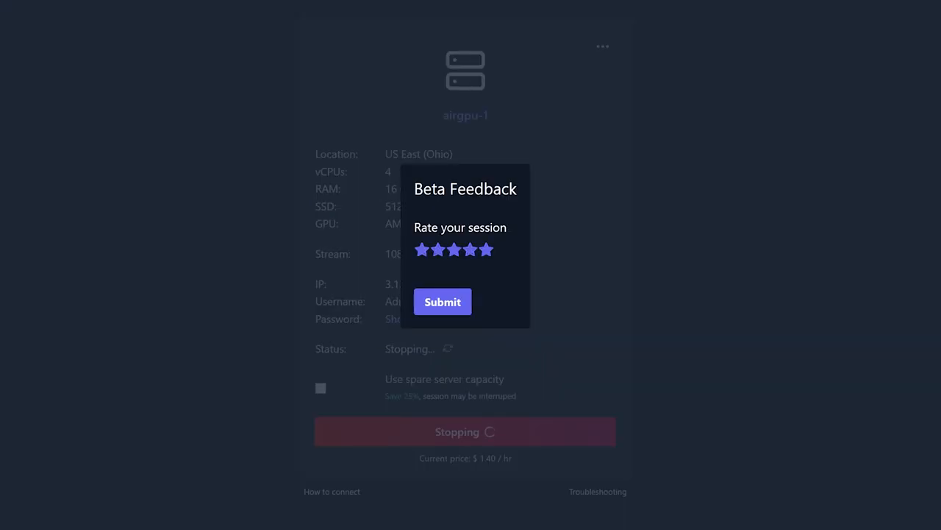
pyautogui.click(442, 302)
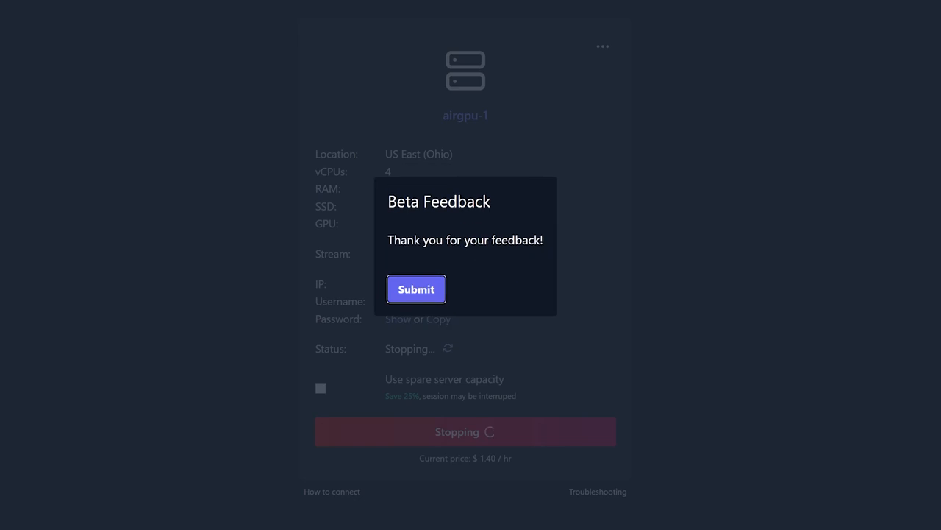